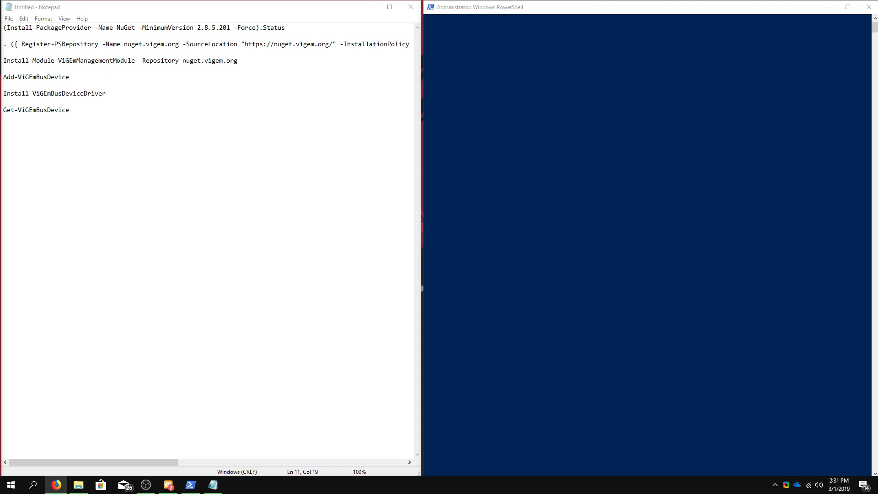
{"action": "mouse_move", "coordinate": [381, 138]}
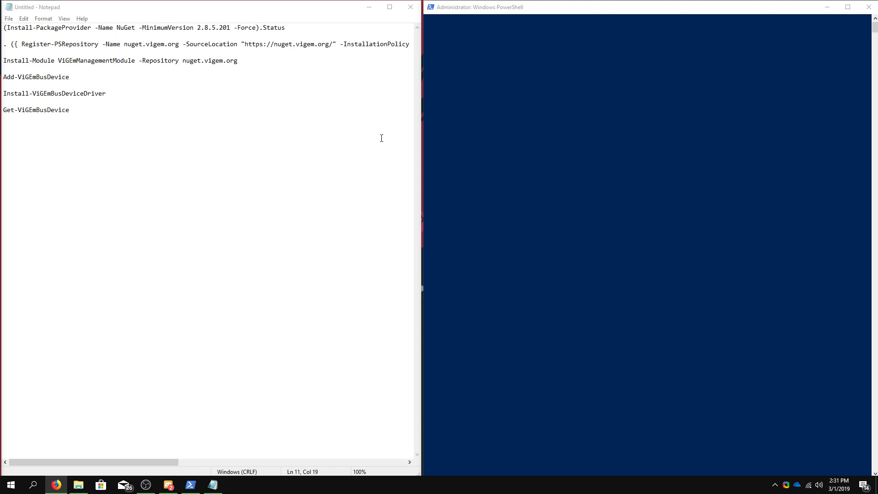
{"action": "mouse_move", "coordinate": [263, 259]}
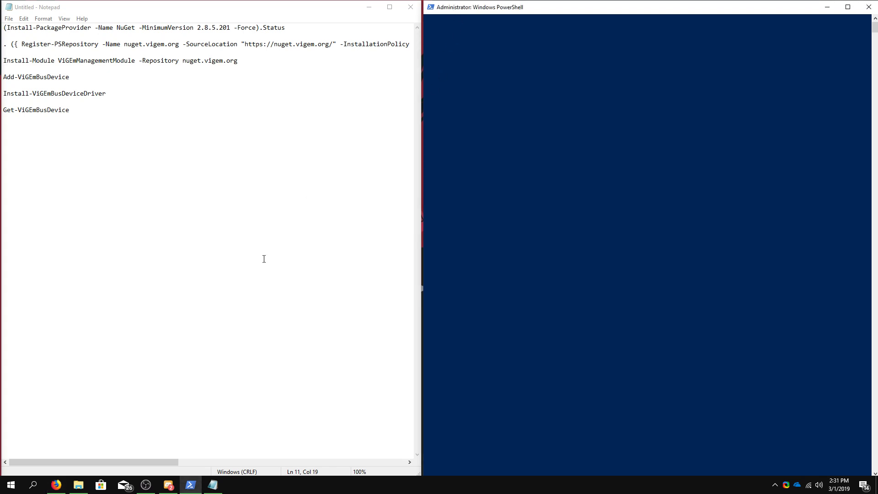
Copy the Install-PackageProvider NuGet line from Notepad
{"action": "right_click", "coordinate": [10, 485]}
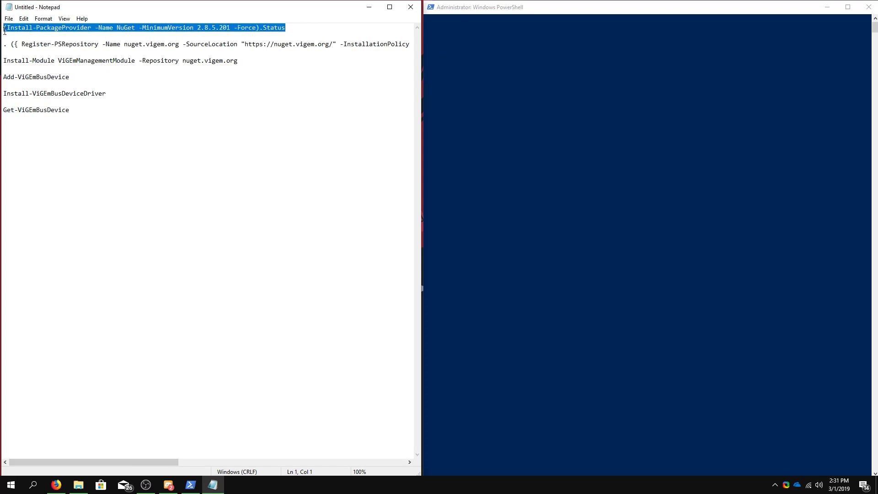
Run the NuGet provider install and Register-PSRepository nuget.vigem.org commands in PowerShell
{"action": "left_click", "coordinate": [726, 109]}
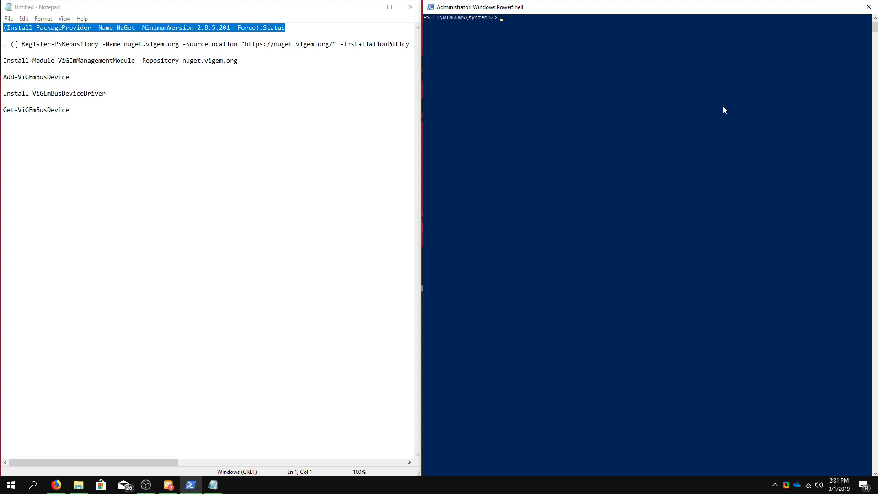
{"action": "left_click", "coordinate": [616, 17]}
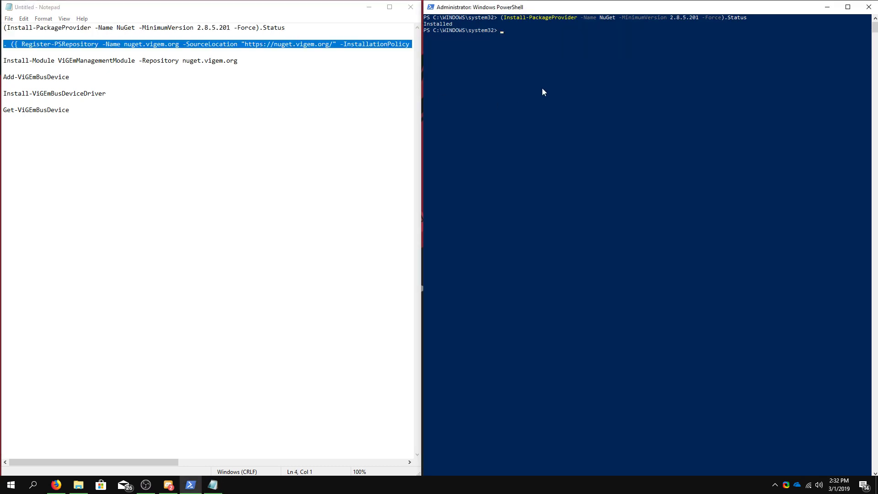
{"action": "key", "text": "Return"}
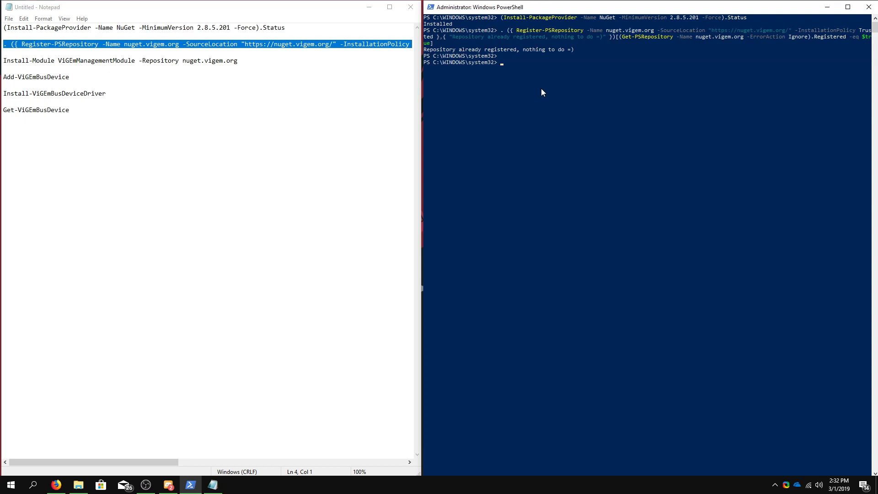
{"action": "mouse_move", "coordinate": [73, 115]}
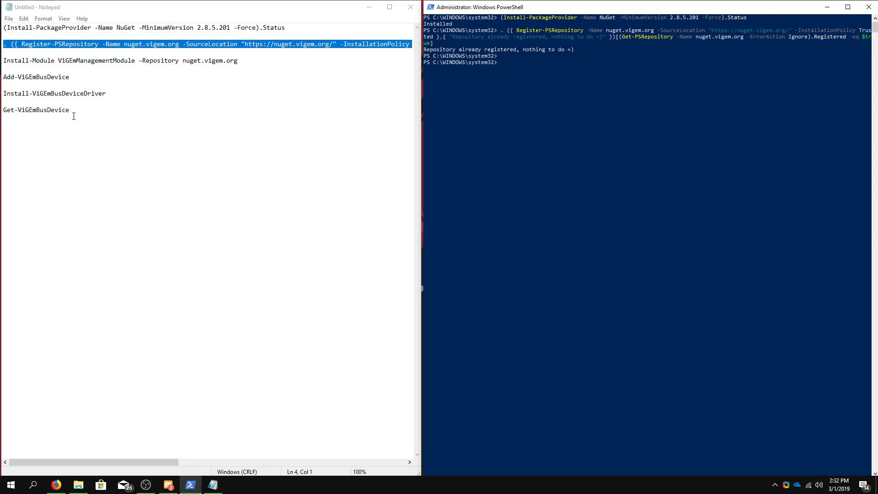
{"action": "mouse_move", "coordinate": [3, 58]}
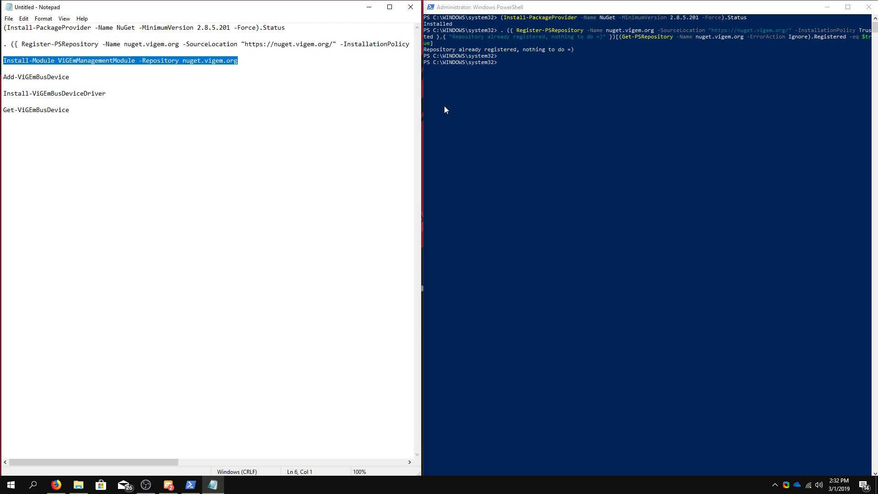
{"action": "mouse_move", "coordinate": [577, 54]}
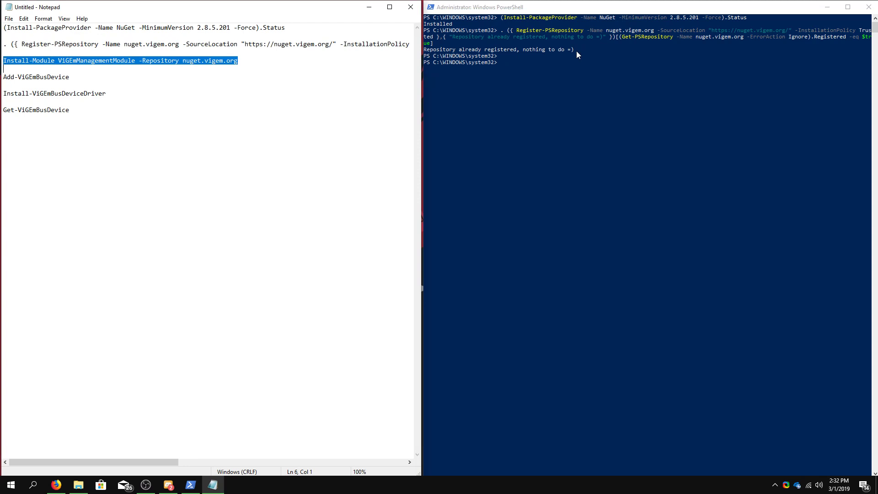
{"action": "mouse_move", "coordinate": [520, 84]}
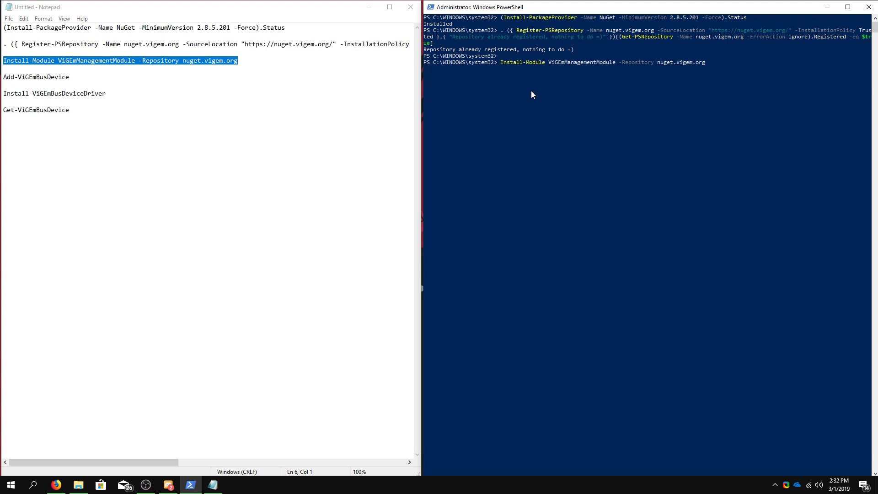
Run Install-Module ViGEmManagementModule from the nuget.vigem.org repository
{"action": "key", "text": "Return"}
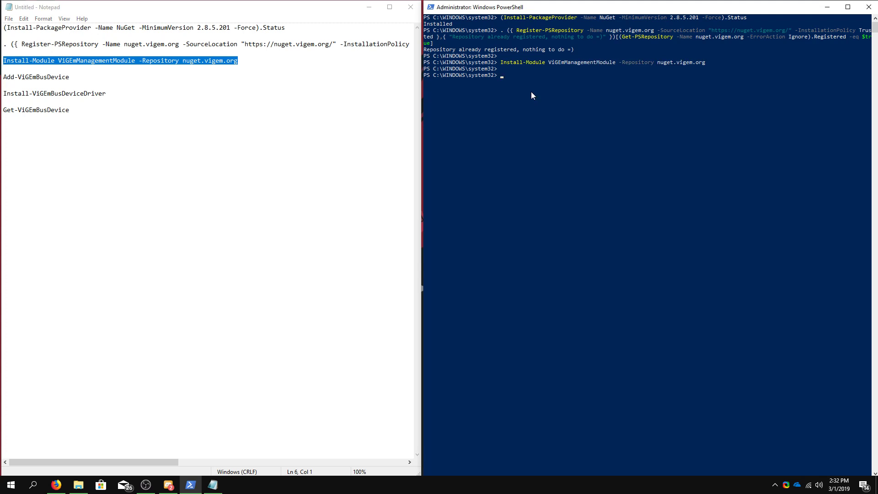
{"action": "mouse_move", "coordinate": [116, 89]}
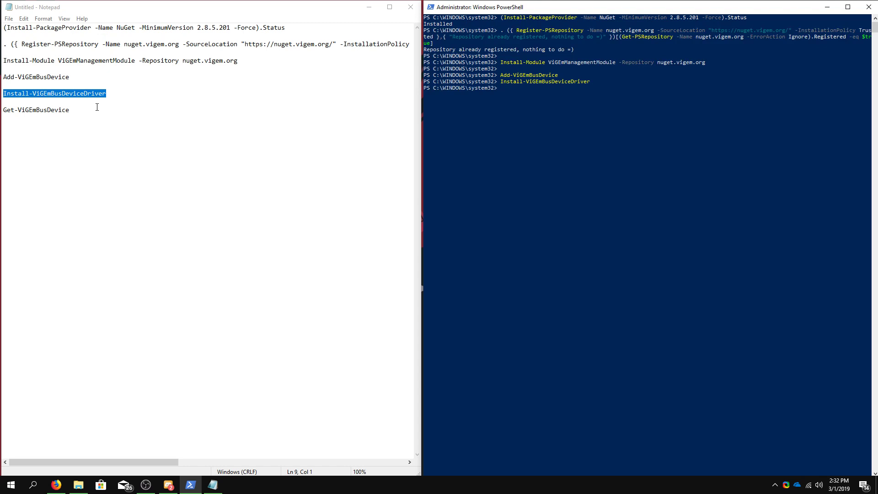
Run Add-ViGEmBusDevice and Install-ViGEmBusDeviceDriver, then select Get-ViGEmBusDevice to copy
{"action": "double_click", "coordinate": [36, 110]}
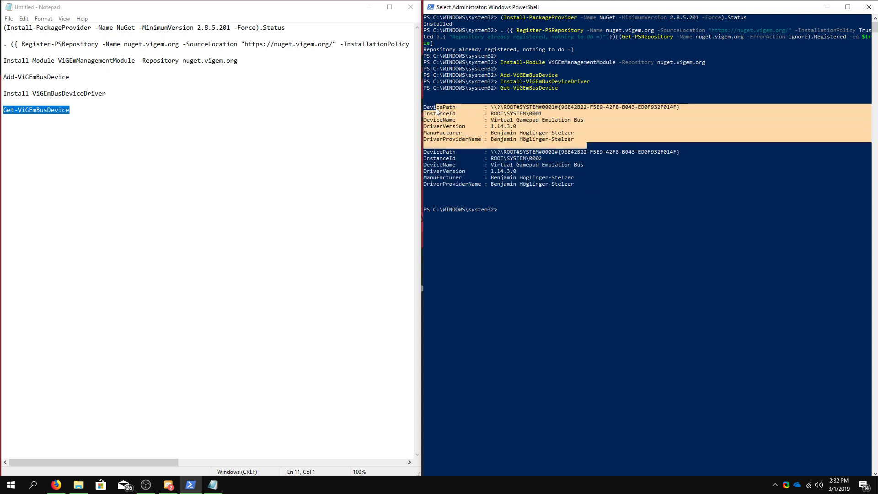
{"action": "mouse_move", "coordinate": [460, 110]}
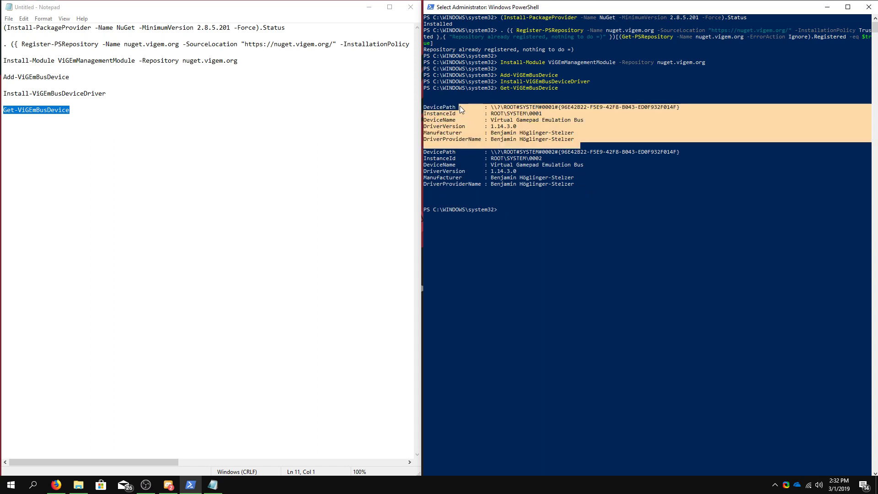
{"action": "mouse_move", "coordinate": [592, 134]}
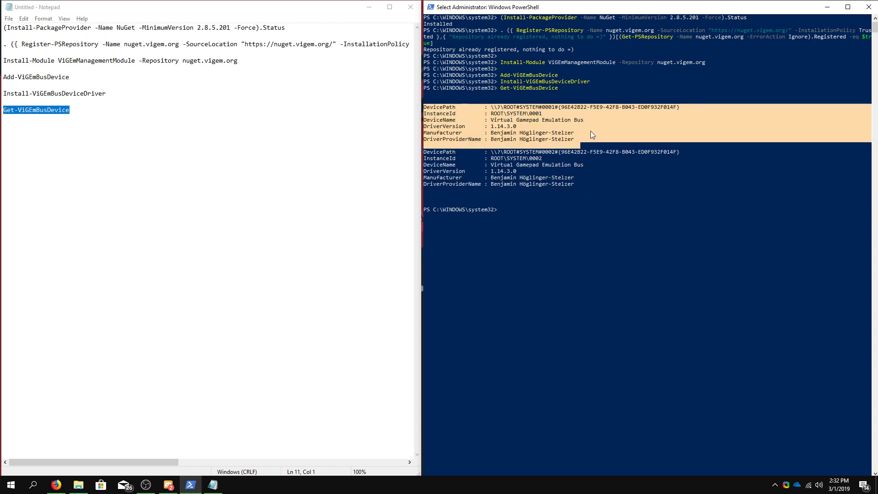